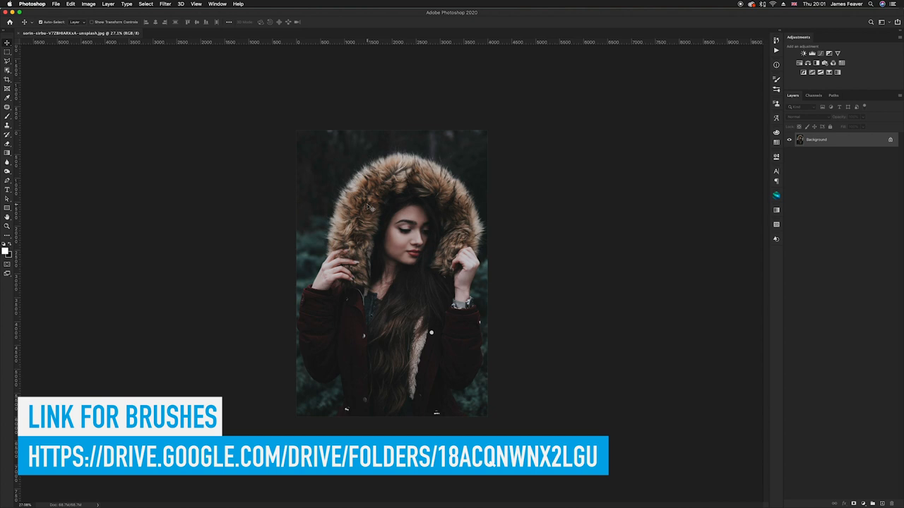
{"action": "mouse_move", "coordinate": [689, 140]}
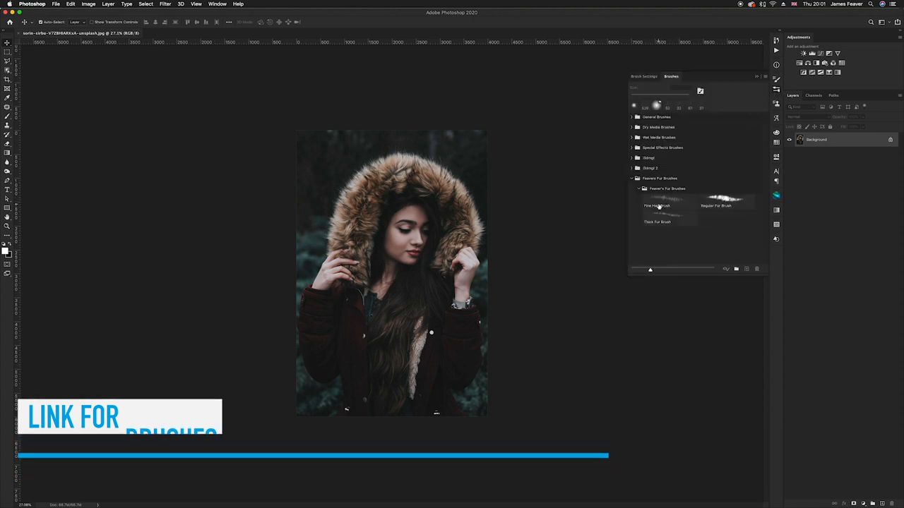
- Show the imported fur brush group in the Brushes panel and pick a fur brush
{"action": "left_click", "coordinate": [657, 206]}
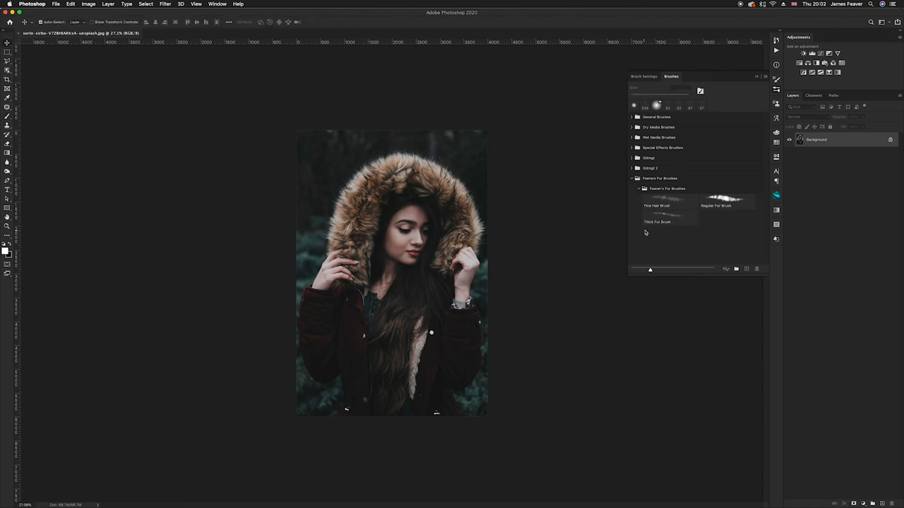
{"action": "mouse_move", "coordinate": [661, 222]}
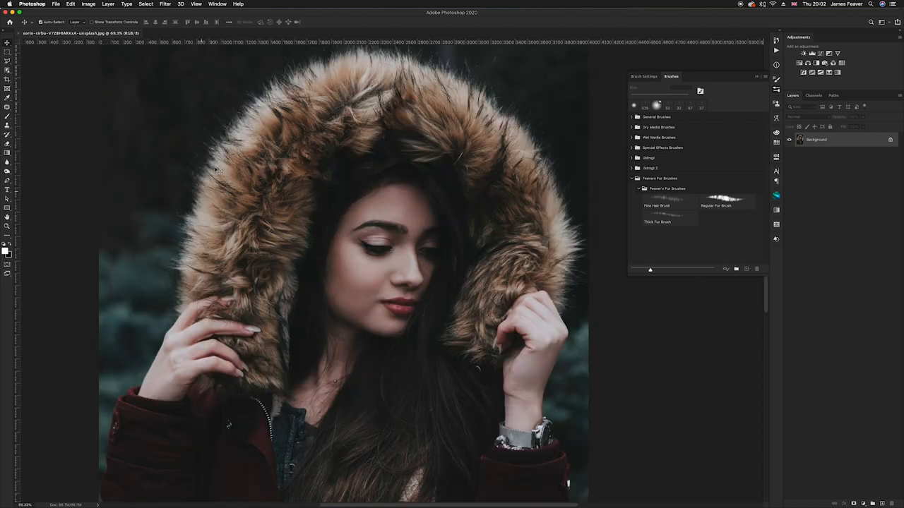
{"action": "mouse_move", "coordinate": [577, 289]}
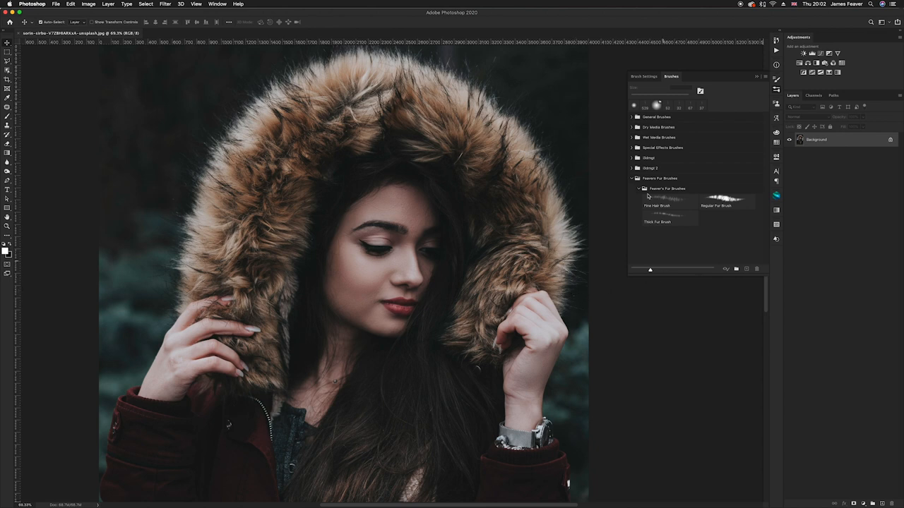
{"action": "left_click", "coordinate": [638, 190]}
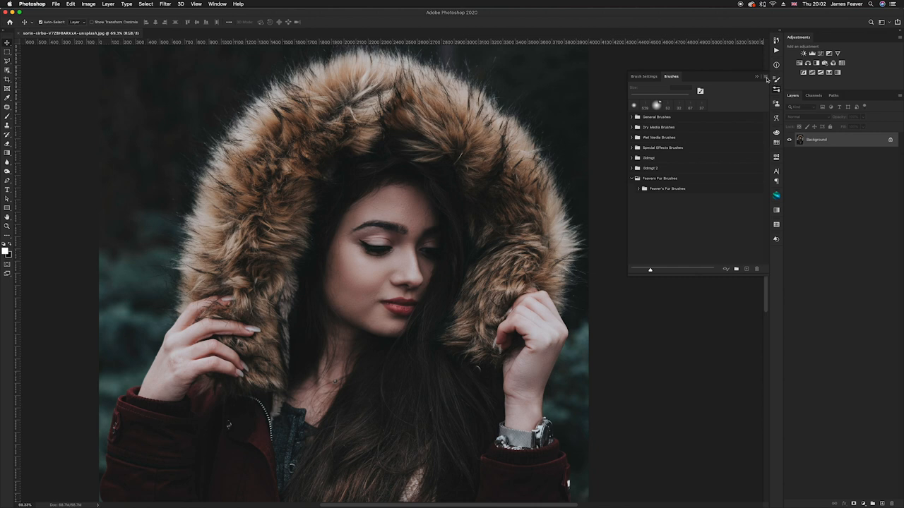
- Toggle the Brush Stroke preview from the Brushes panel flyout menu
{"action": "left_click", "coordinate": [757, 77]}
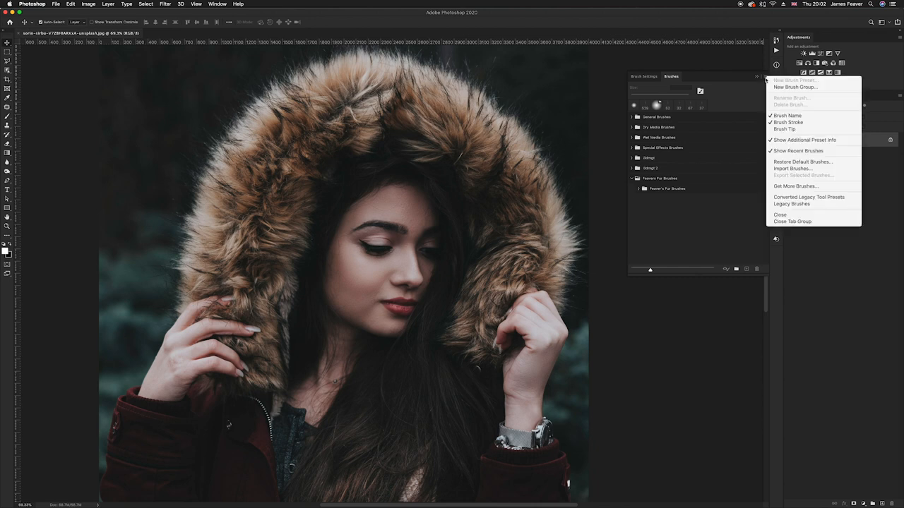
{"action": "mouse_move", "coordinate": [788, 121]}
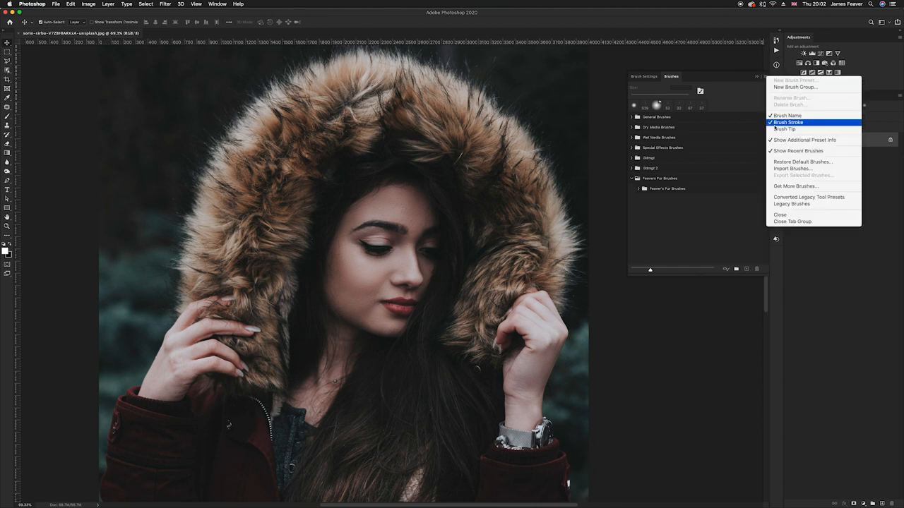
{"action": "mouse_move", "coordinate": [791, 168]}
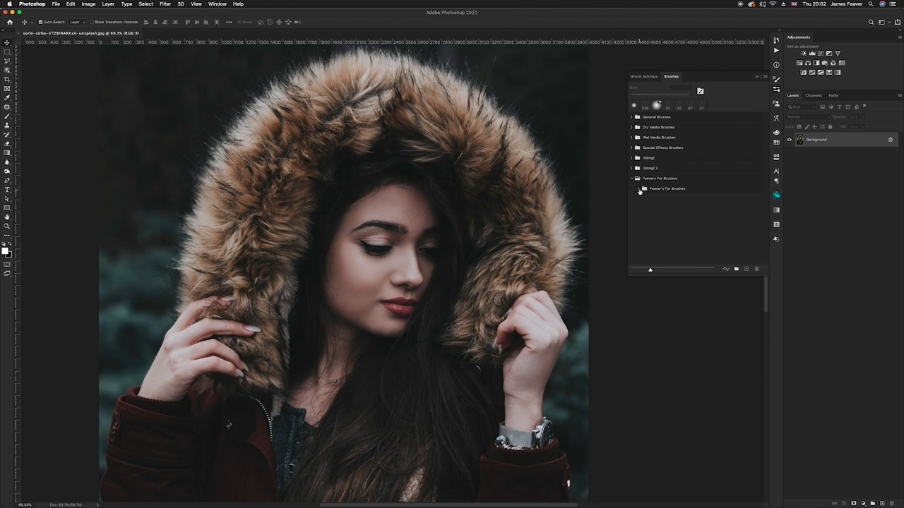
{"action": "left_click", "coordinate": [639, 189]}
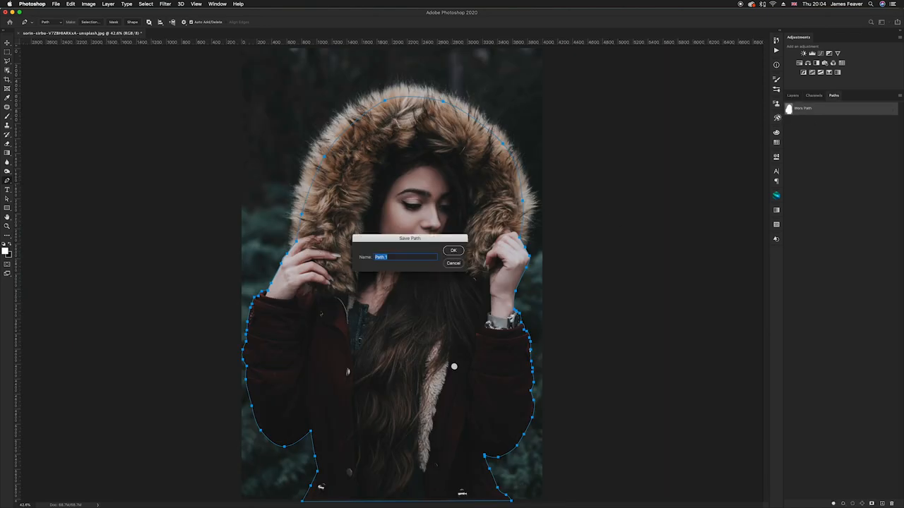
- Save the outline as a path, load it as a selection and feather its edges via Select > Modify > Feather
{"action": "left_click", "coordinate": [453, 251]}
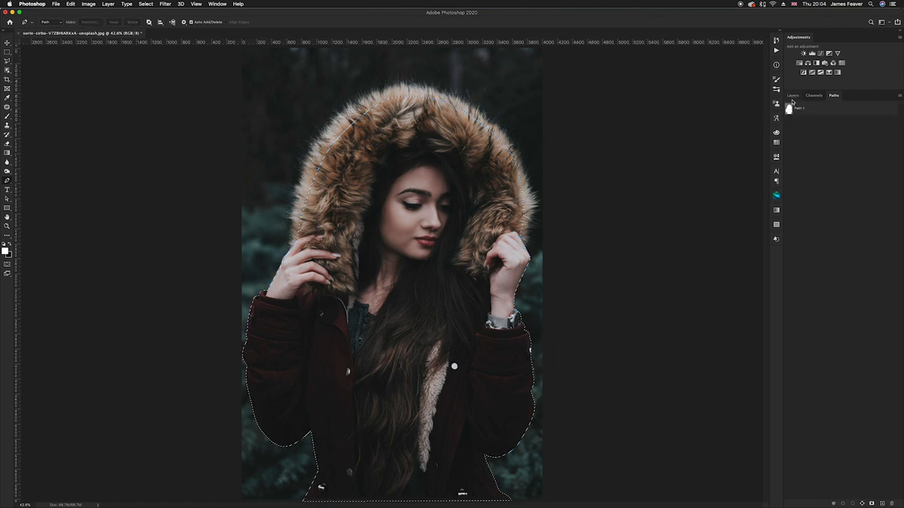
{"action": "left_click", "coordinate": [793, 96]}
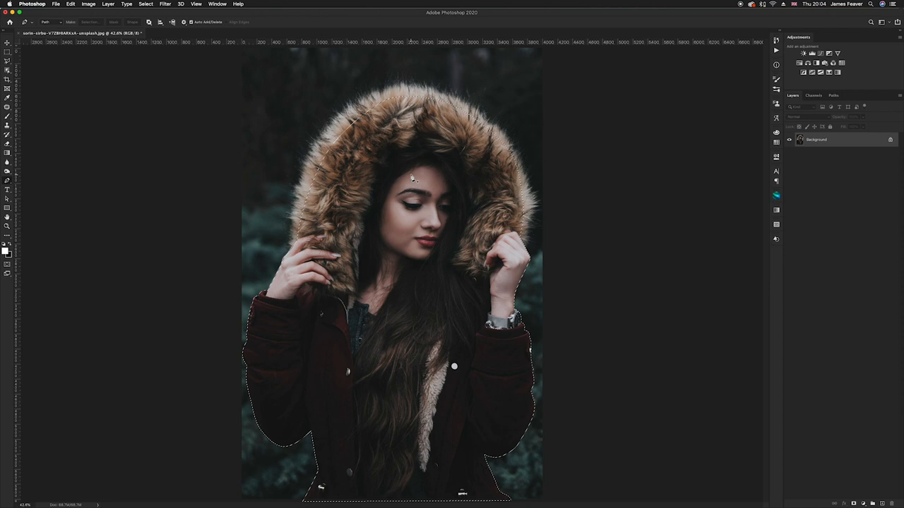
{"action": "left_click", "coordinate": [146, 4]}
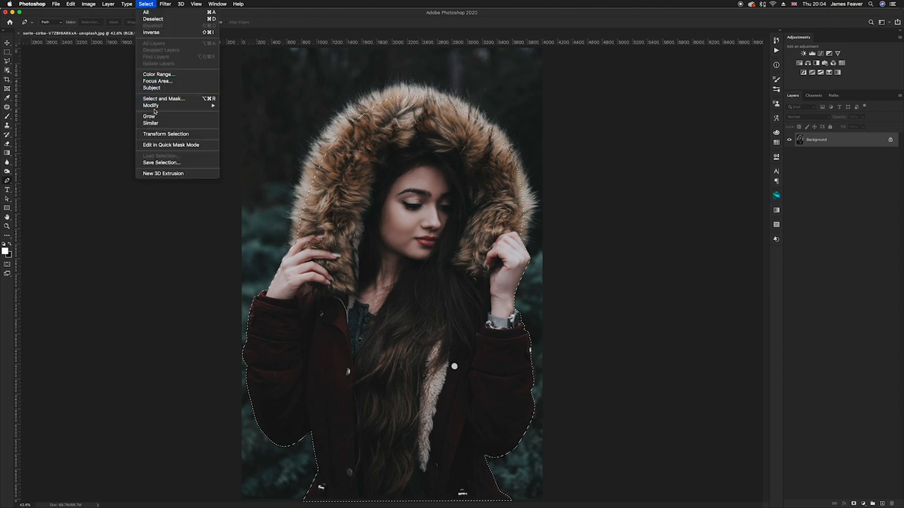
{"action": "left_click", "coordinate": [151, 105]}
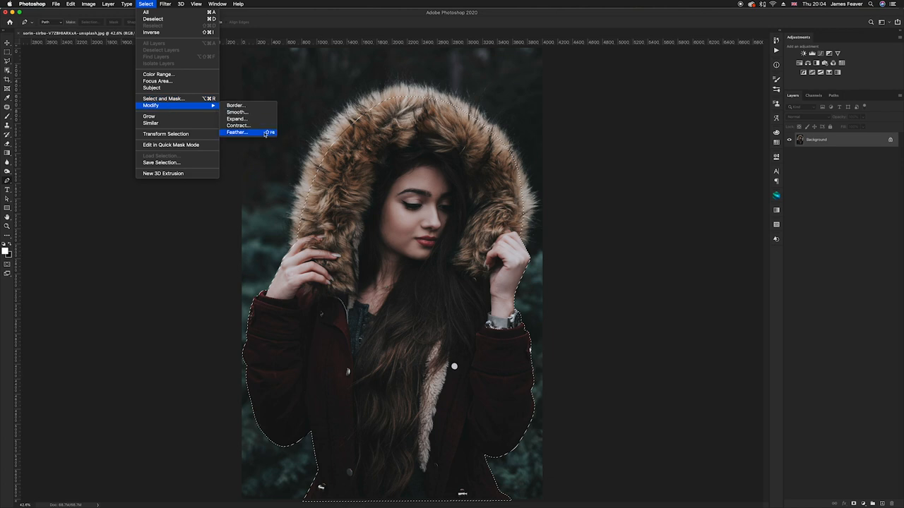
{"action": "left_click", "coordinate": [237, 133]}
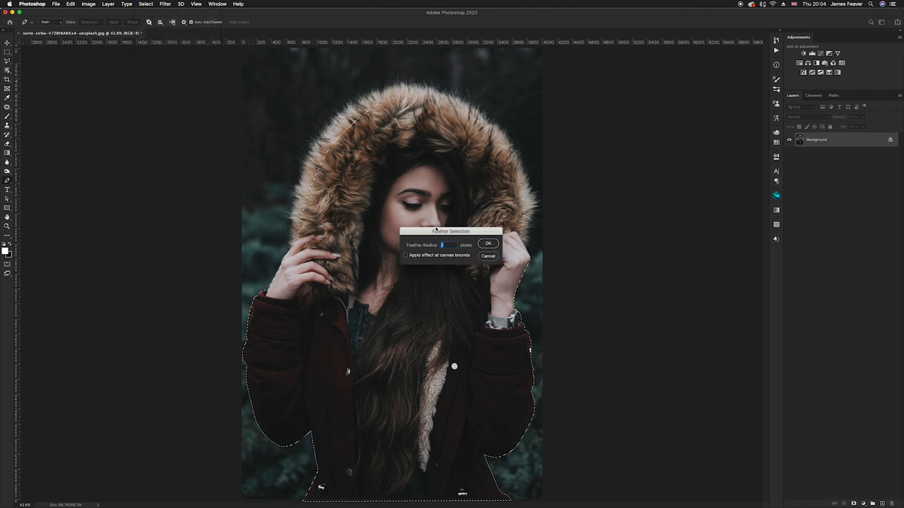
{"action": "left_click", "coordinate": [488, 243]}
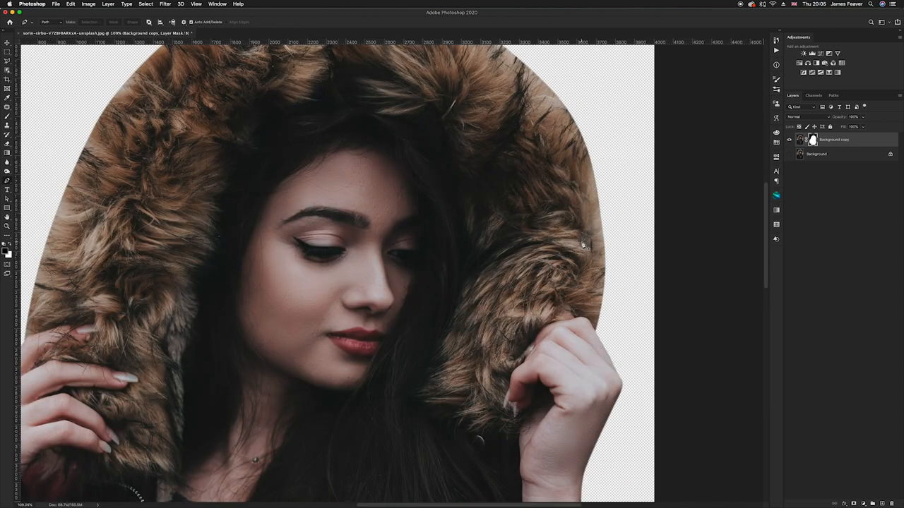
- Choose the Thick Fur Brush from the imported fur set in the brush library
{"action": "scroll", "scroll_direction": "right", "scroll_amount": 3}
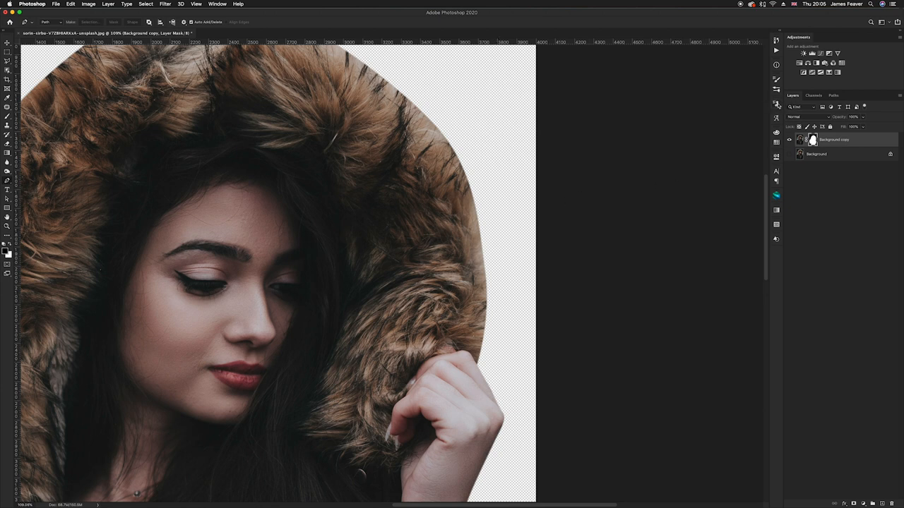
{"action": "mouse_move", "coordinate": [713, 116]}
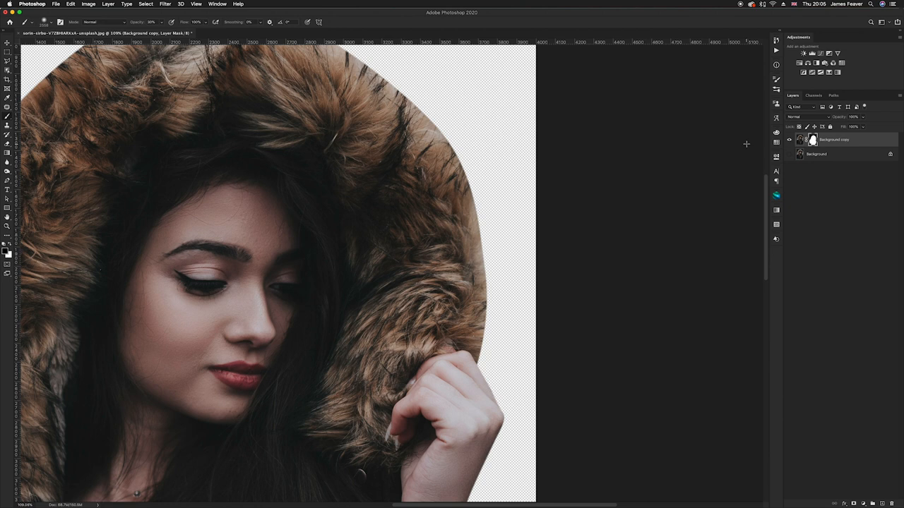
{"action": "left_click", "coordinate": [777, 89]}
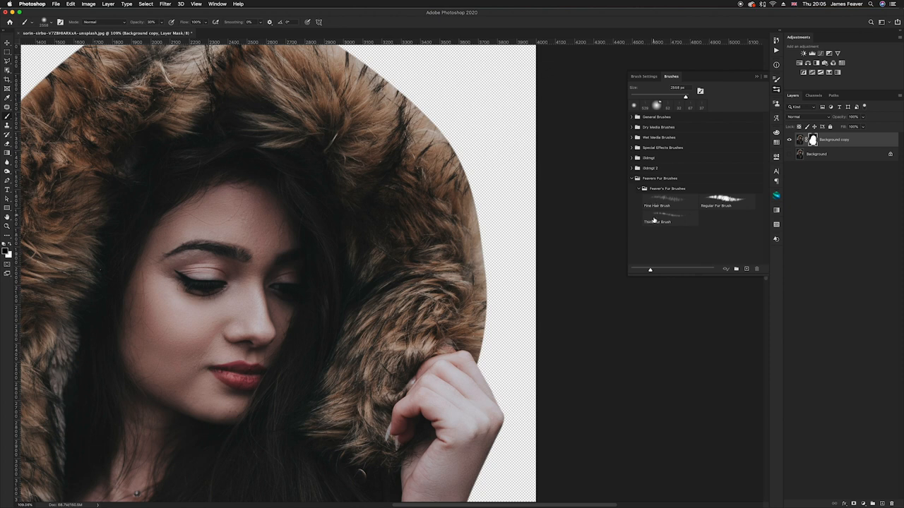
{"action": "mouse_move", "coordinate": [685, 224]}
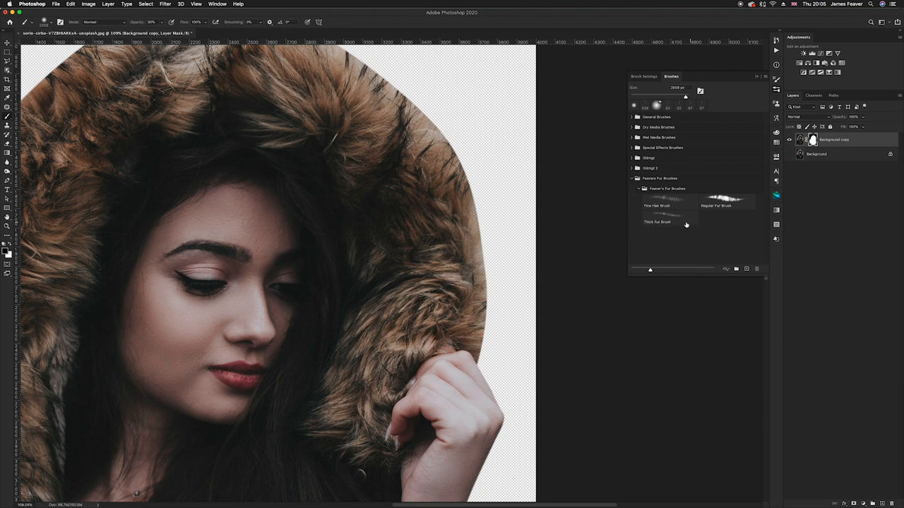
{"action": "left_click", "coordinate": [658, 220]}
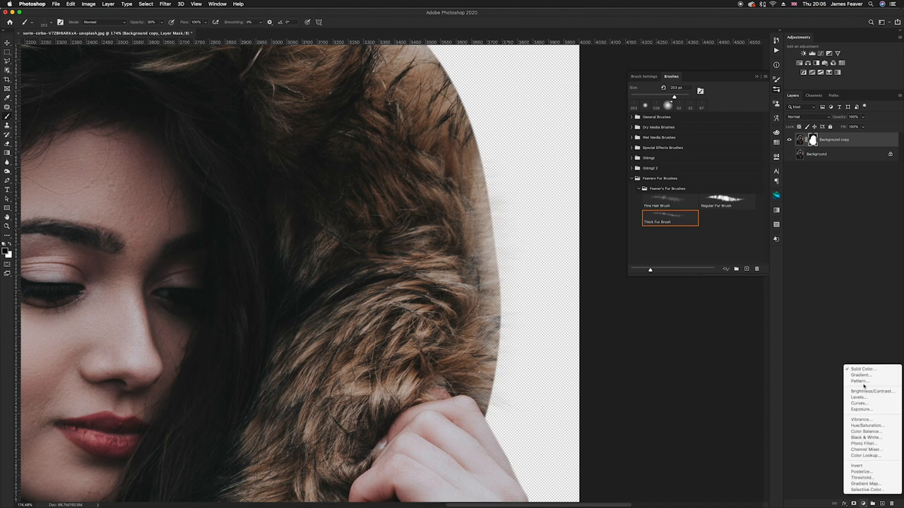
- Add a near-black Solid Color fill layer beneath the cut-out and reselect the woman's layer for painting
{"action": "left_click", "coordinate": [861, 370]}
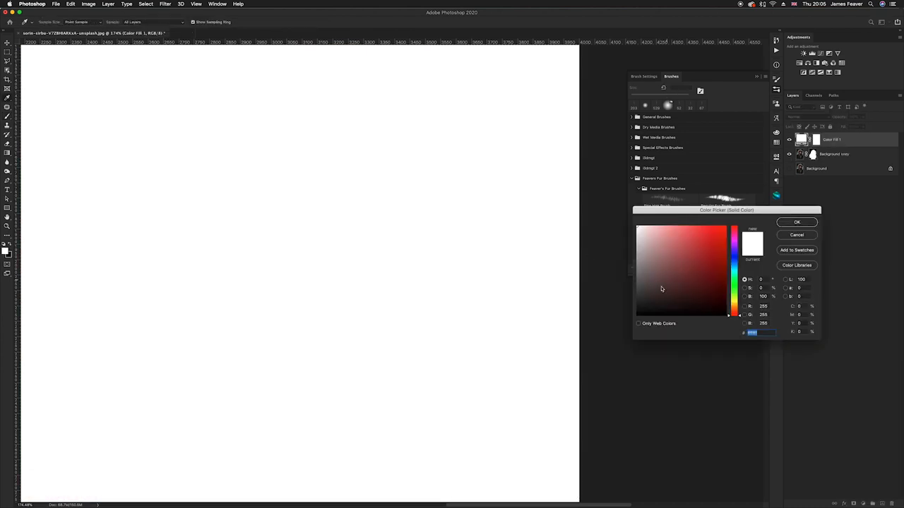
{"action": "left_click", "coordinate": [797, 221]}
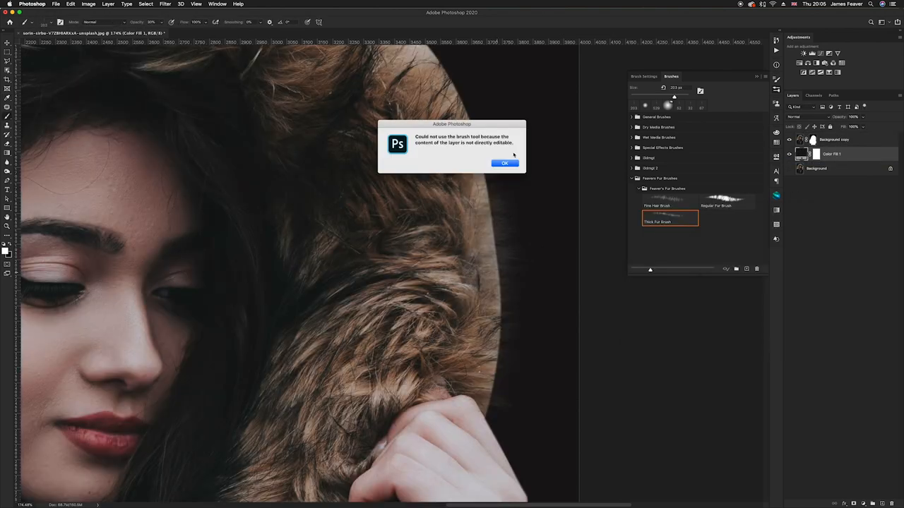
{"action": "left_click", "coordinate": [506, 163]}
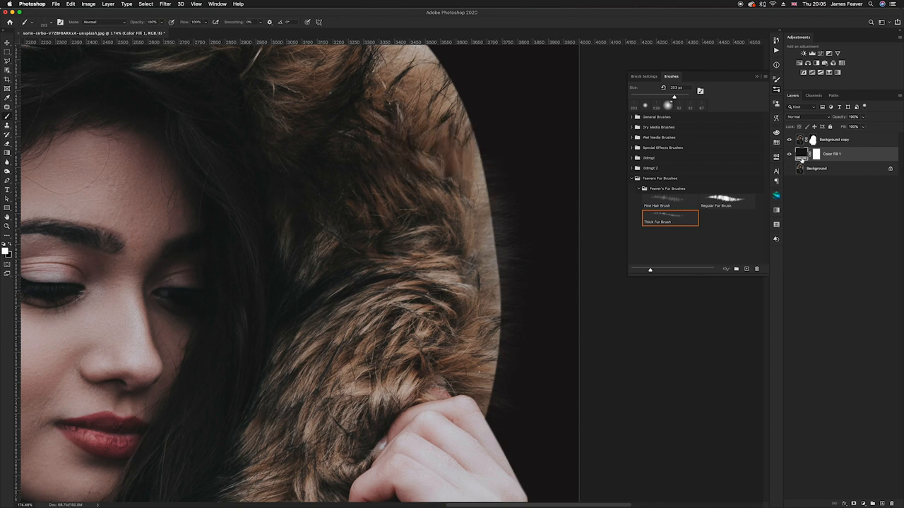
{"action": "left_click", "coordinate": [833, 140]}
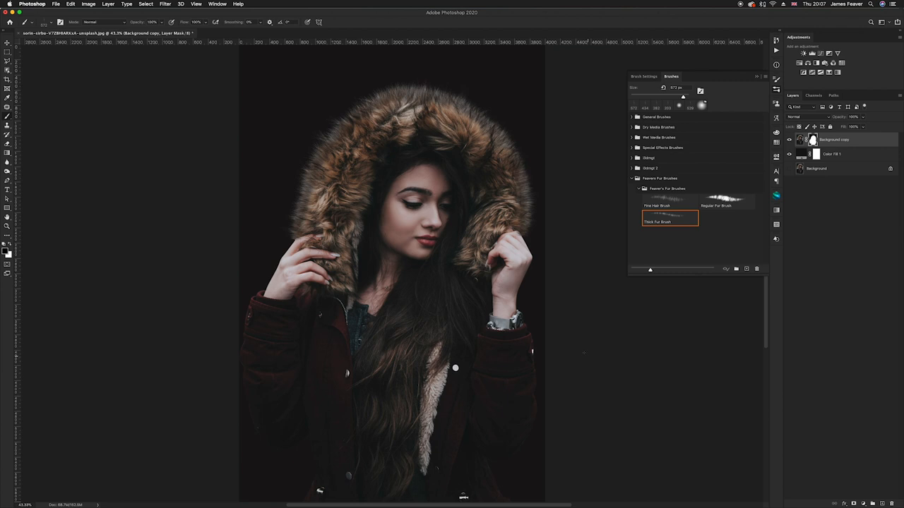
- Hide the dark Color Fill layer so the snowy photo can sit behind the woman
{"action": "left_click", "coordinate": [7, 53]}
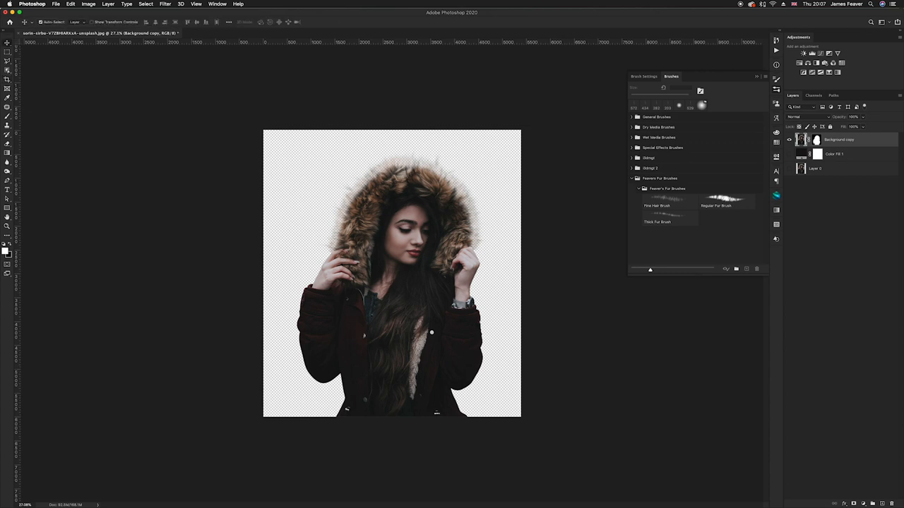
{"action": "mouse_move", "coordinate": [366, 307]}
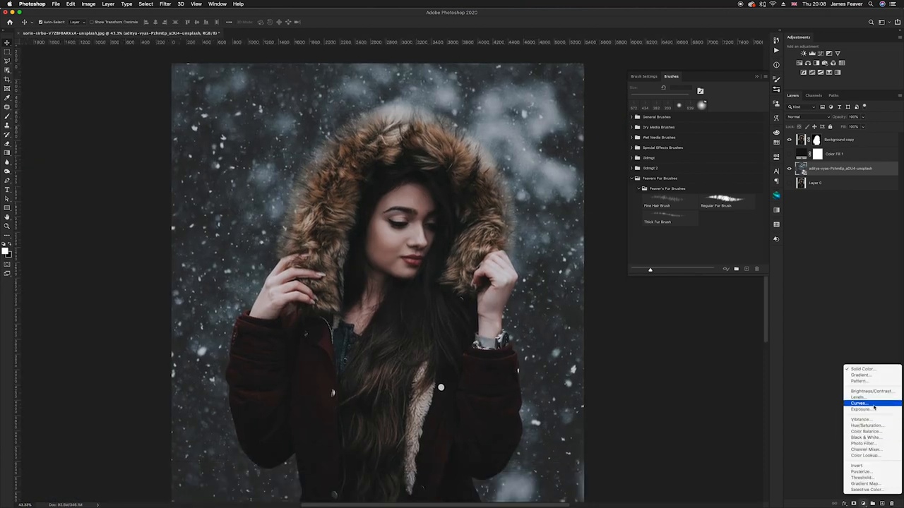
- Add a Curves adjustment on the snow background and pull the curve down to darken it
{"action": "left_click", "coordinate": [860, 404]}
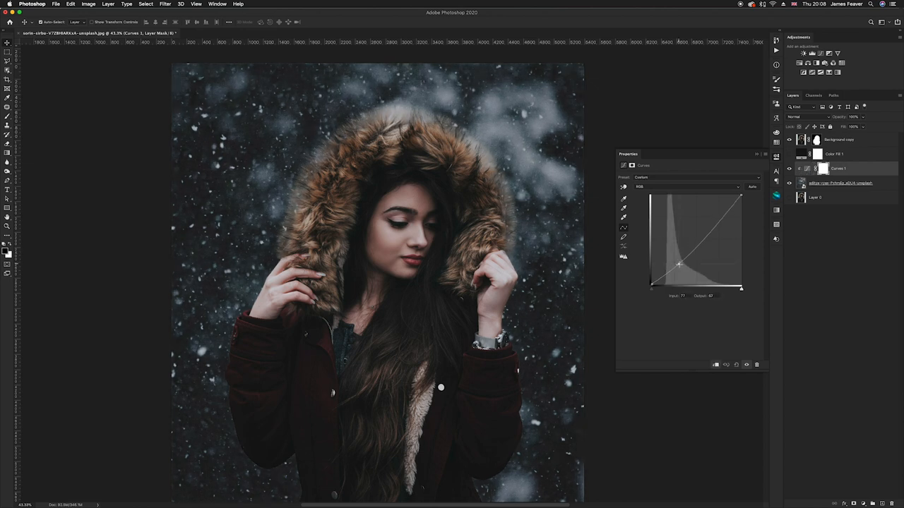
{"action": "left_click_drag", "start_coordinate": [678, 267], "coordinate": [681, 271]}
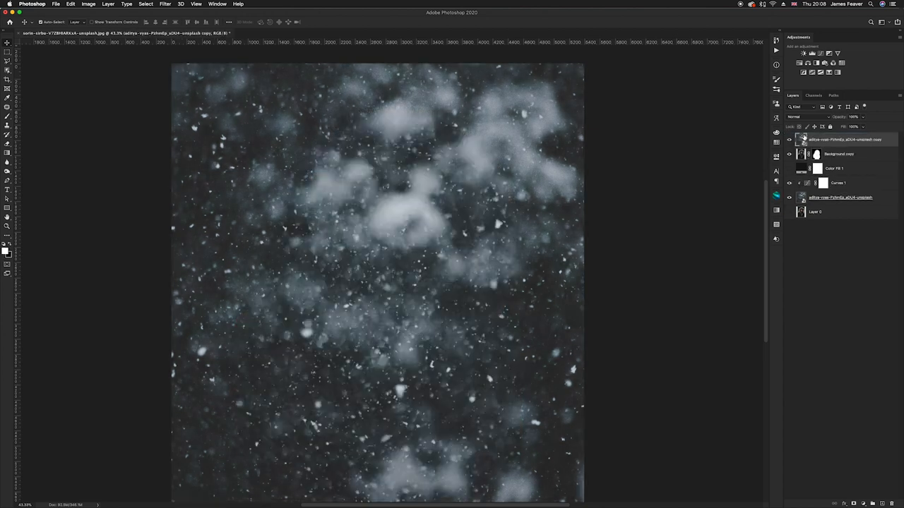
- Set the top snow layer to Screen blending and mask the snow away from the woman's face and coat
{"action": "left_click", "coordinate": [802, 116]}
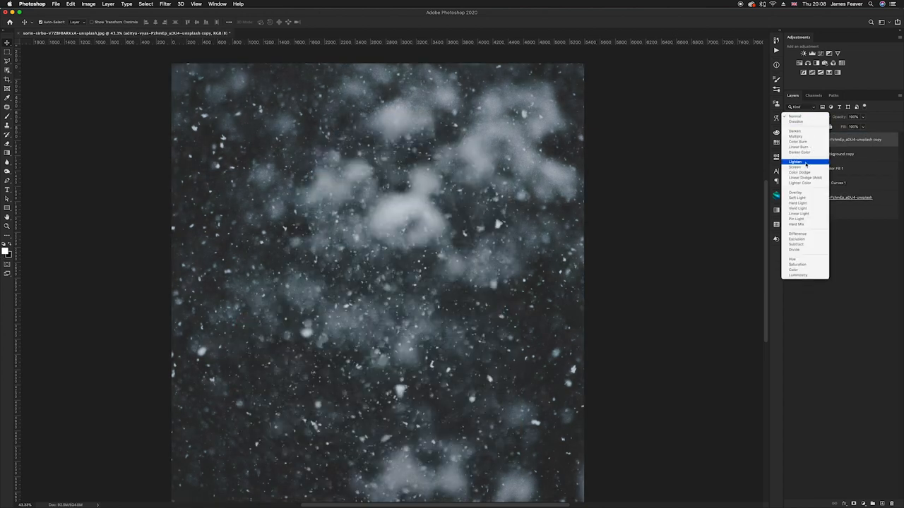
{"action": "left_click", "coordinate": [795, 167]}
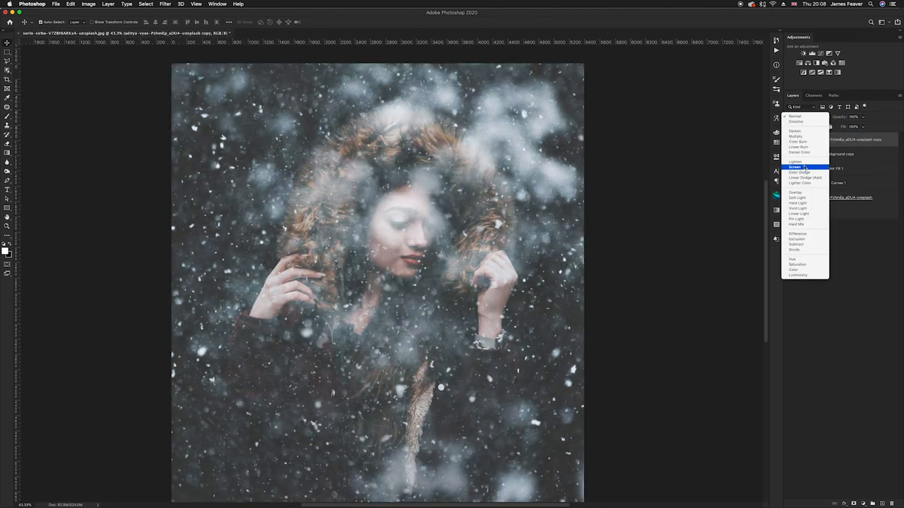
{"action": "left_click", "coordinate": [795, 167]}
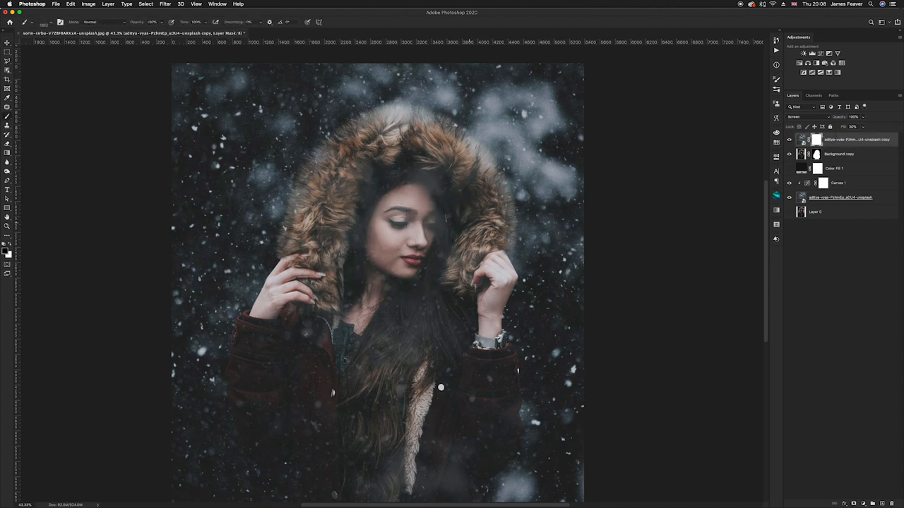
{"action": "mouse_move", "coordinate": [398, 237]}
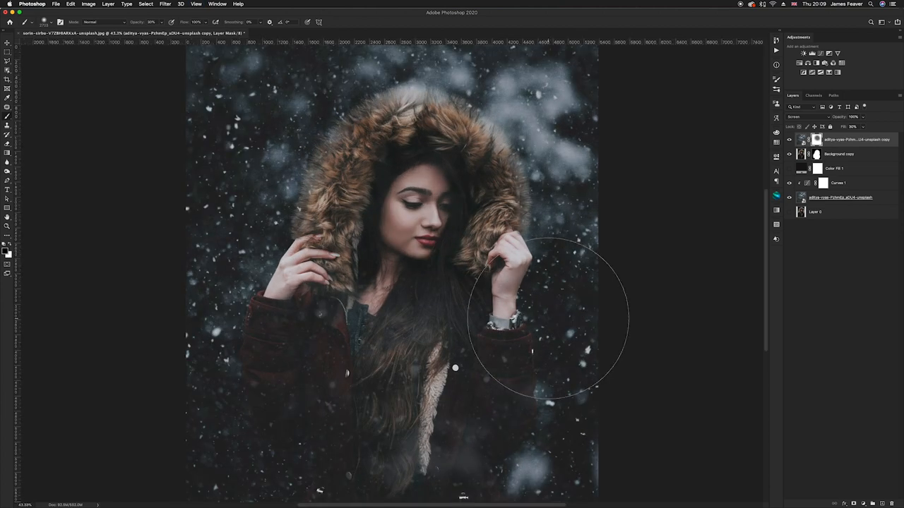
{"action": "left_click", "coordinate": [7, 30]}
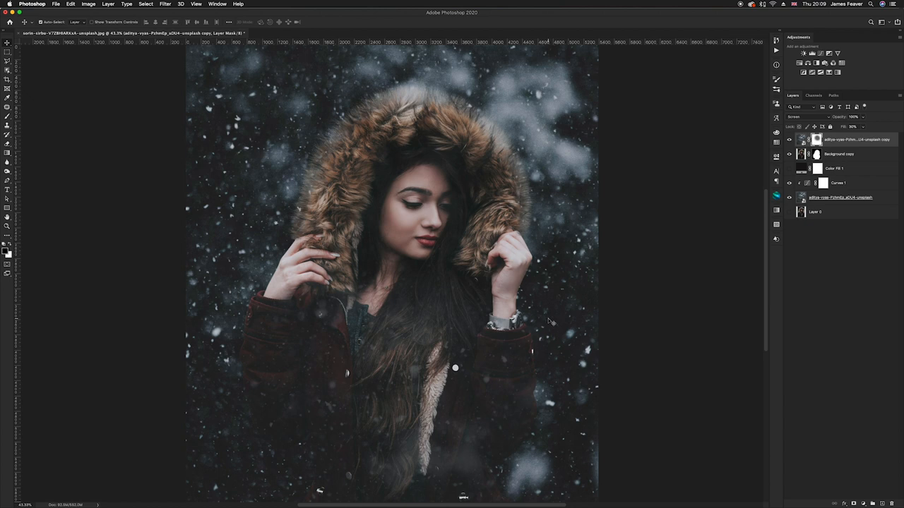